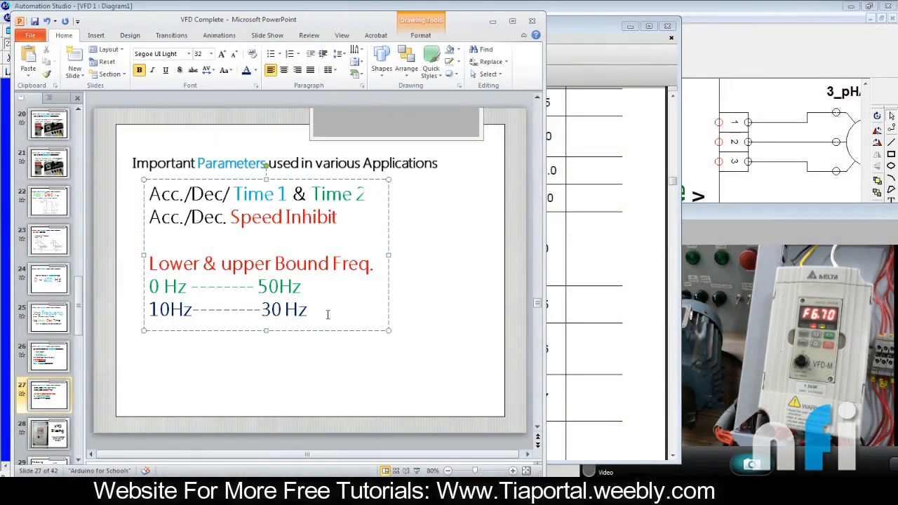
Add an 'External Faults' line beneath the 10Hz–30Hz range on slide 27.
text(Exter)
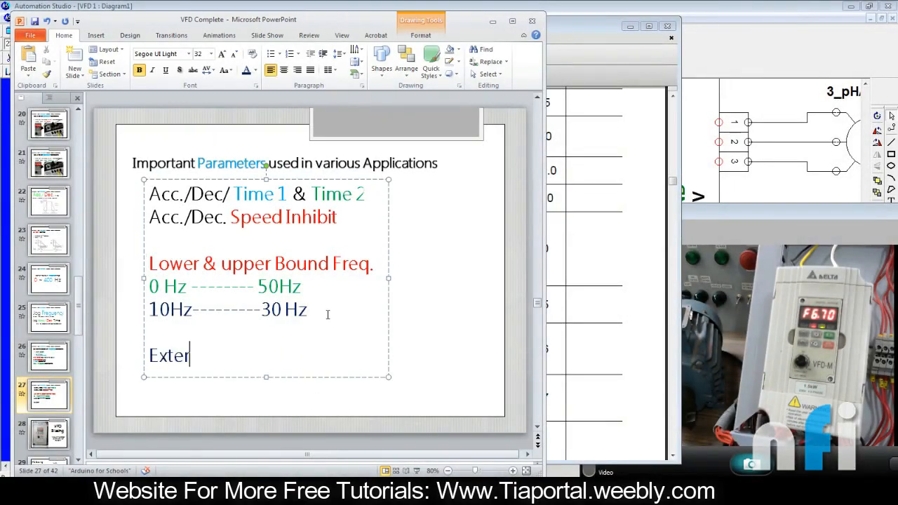
text(nal Falut)
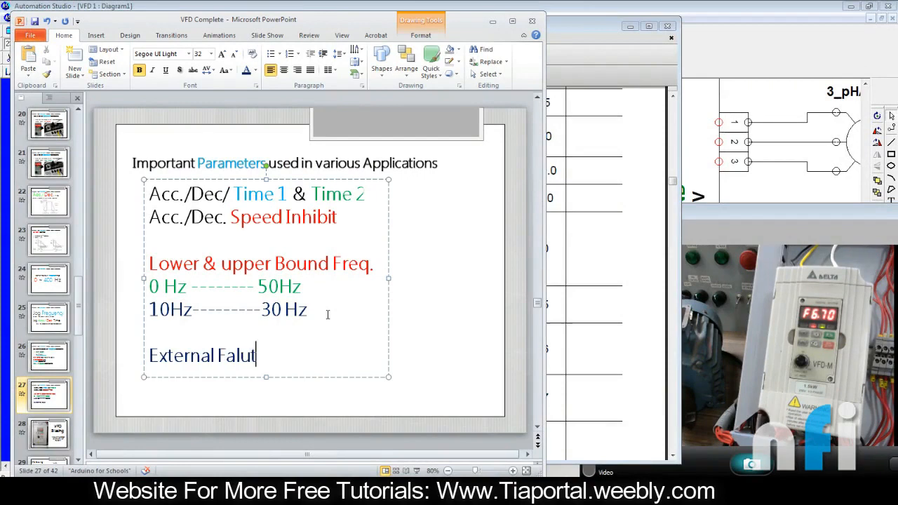
key(BackSpace)
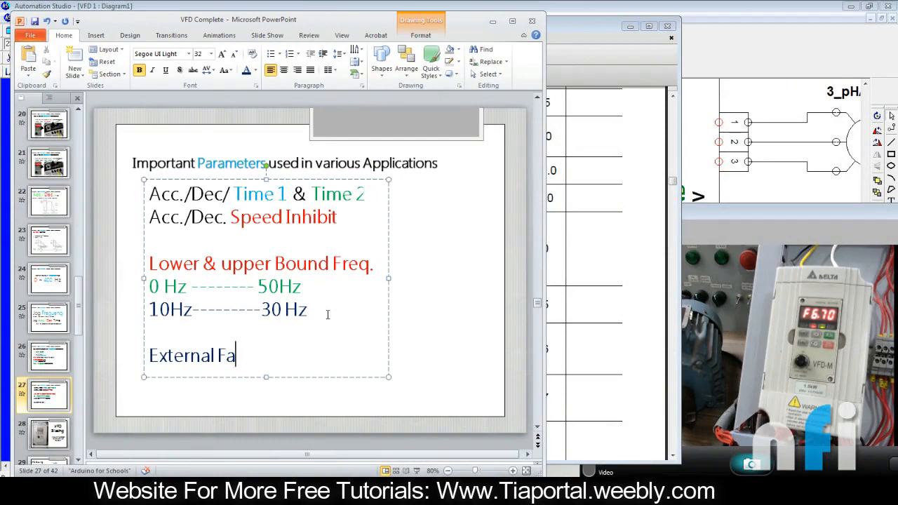
text(ults)
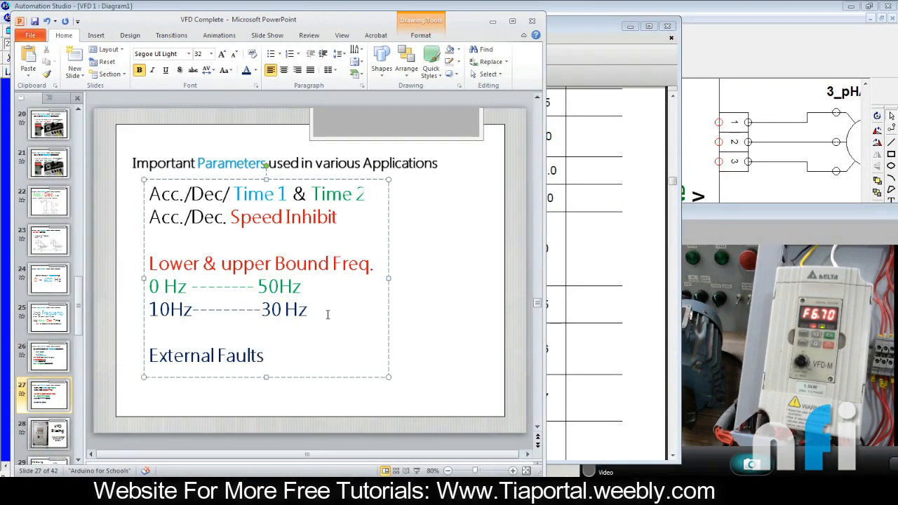
click(438, 316)
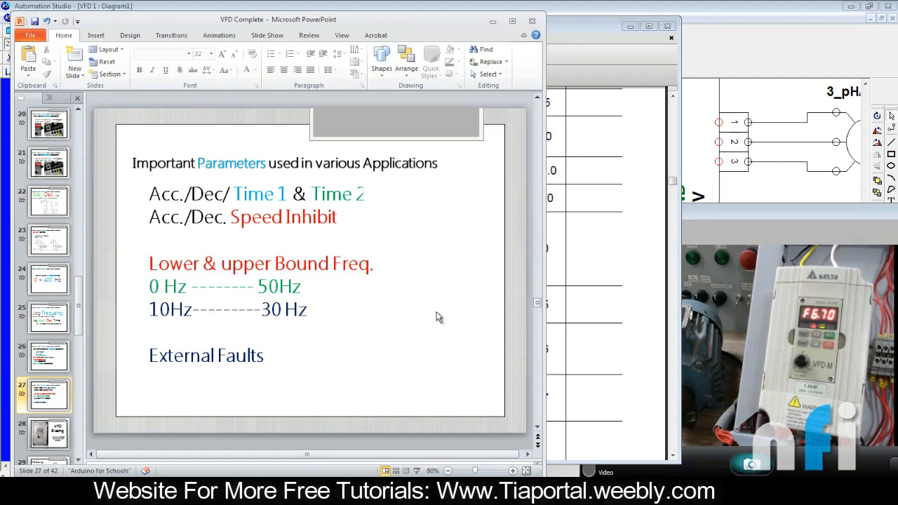
mouse_move(283, 379)
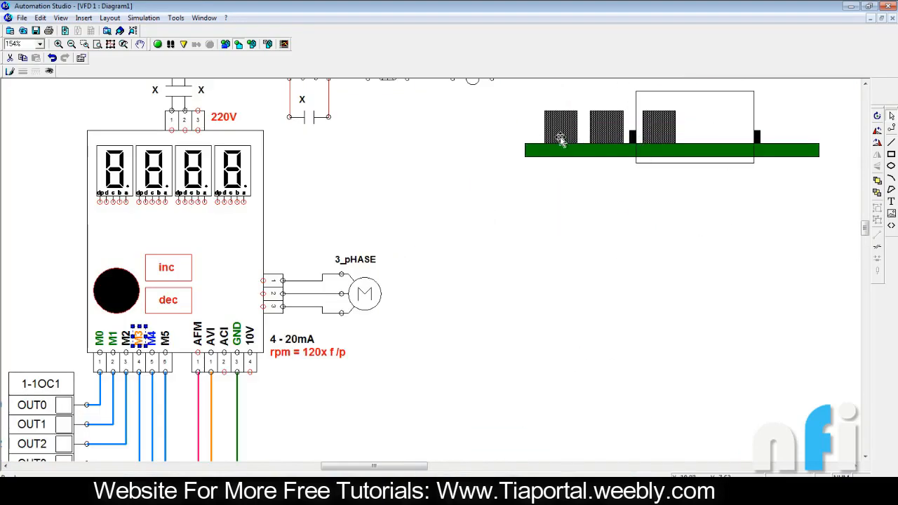
Scroll the Automation Studio diagram to the VFD M0–M5 terminals and PLC output block.
scroll(down, 3)
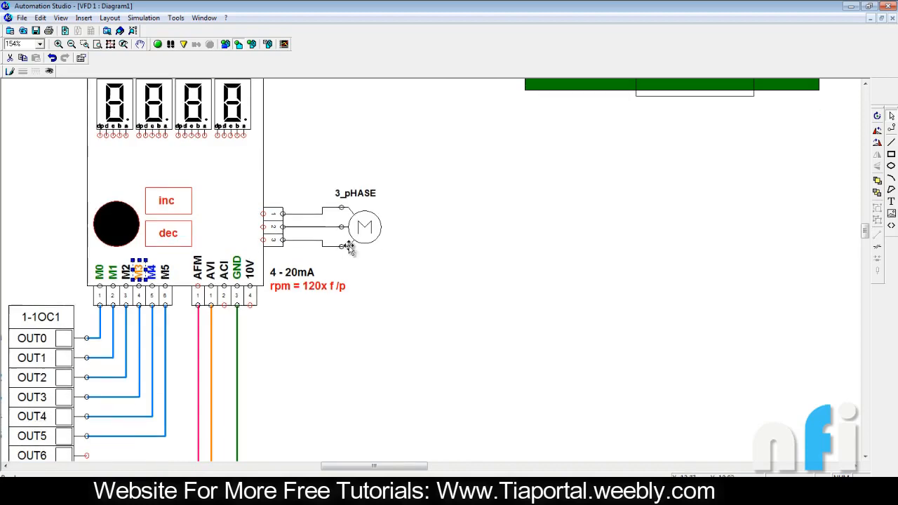
scroll(right, 3)
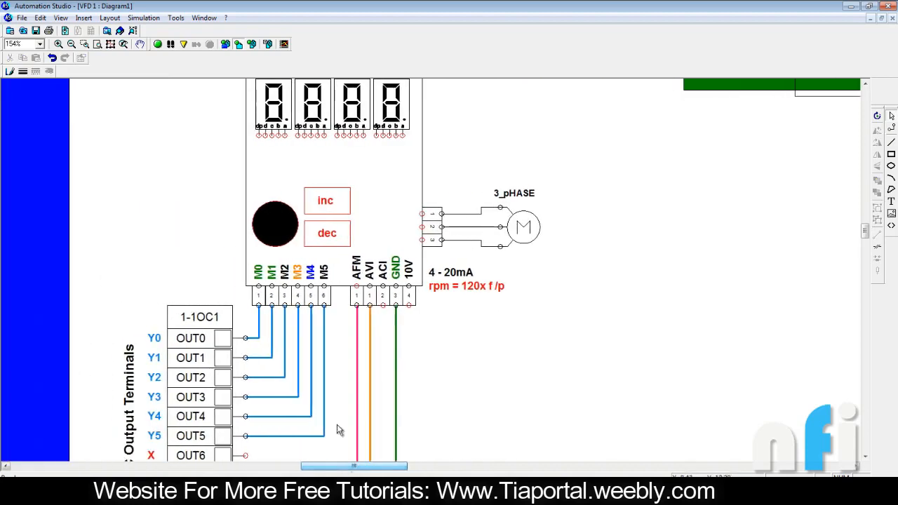
scroll(down, 3)
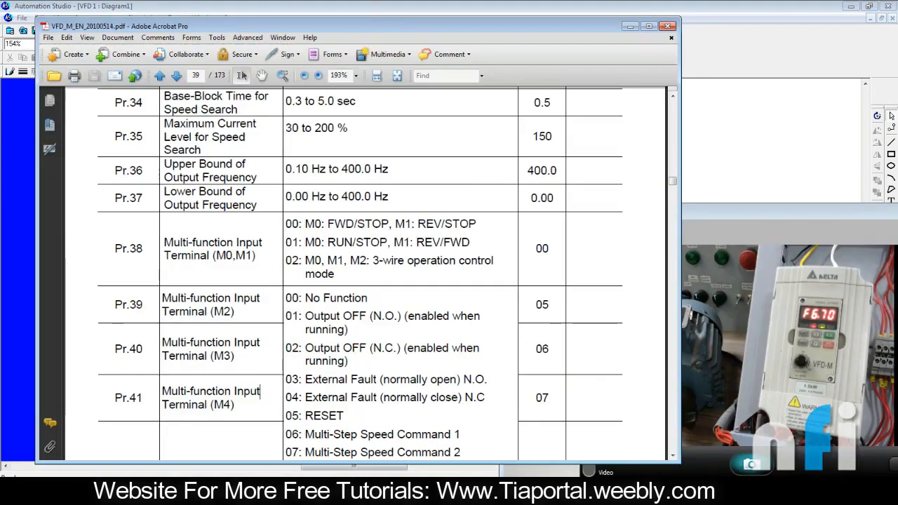
Highlight the '03: External Fault (normally open)' option in the manual's Pr.38–Pr.42 table.
scroll(down, 3)
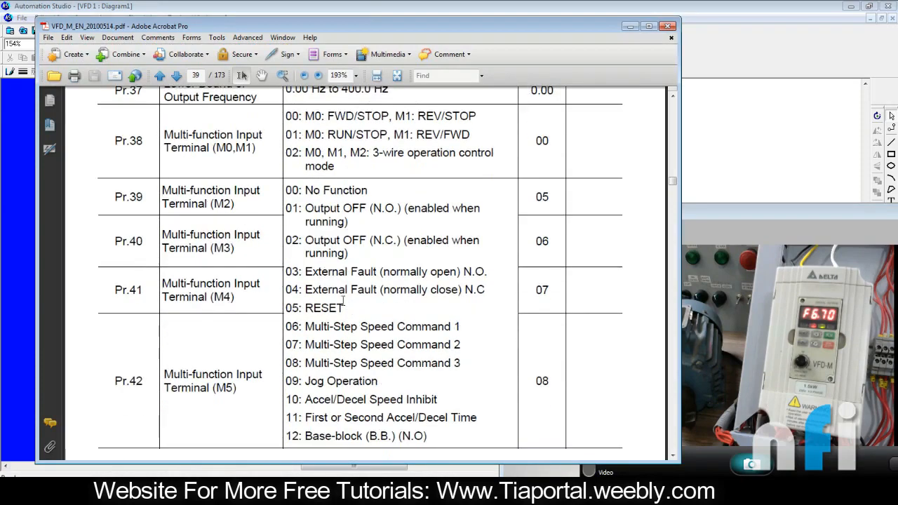
double_click(222, 248)
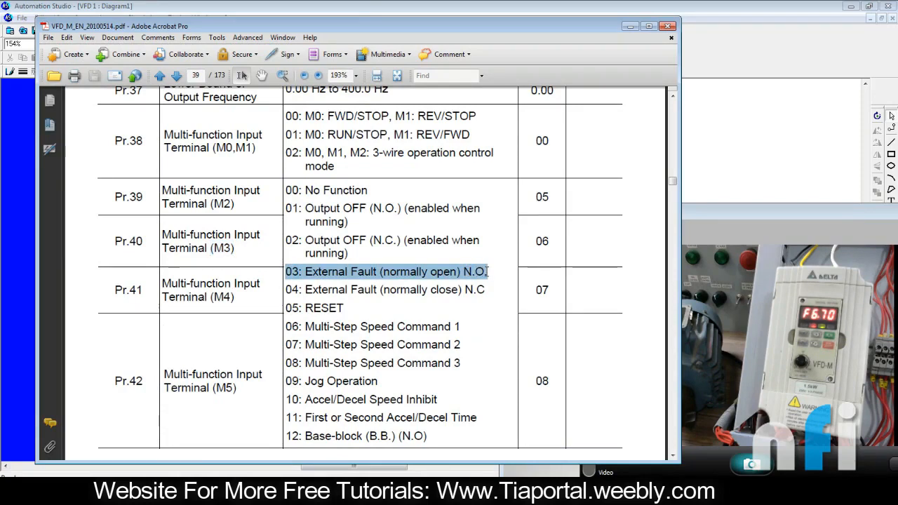
click(442, 277)
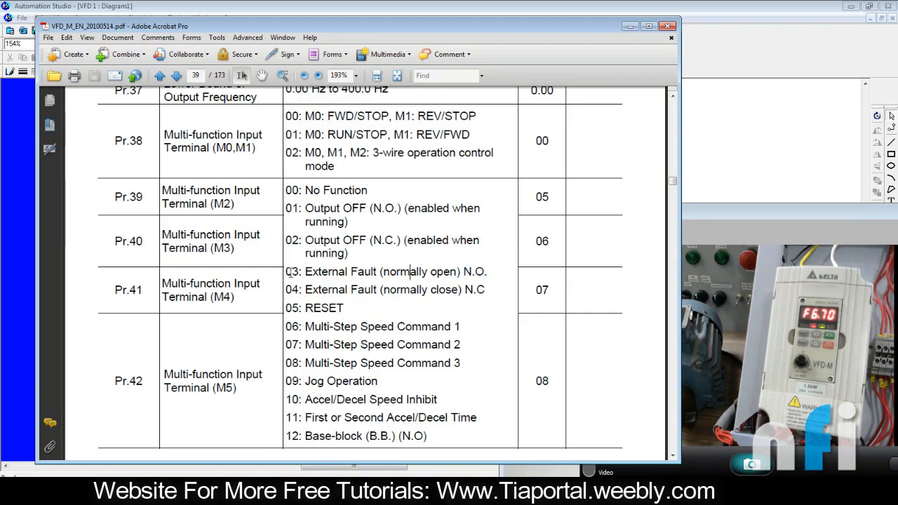
double_click(129, 241)
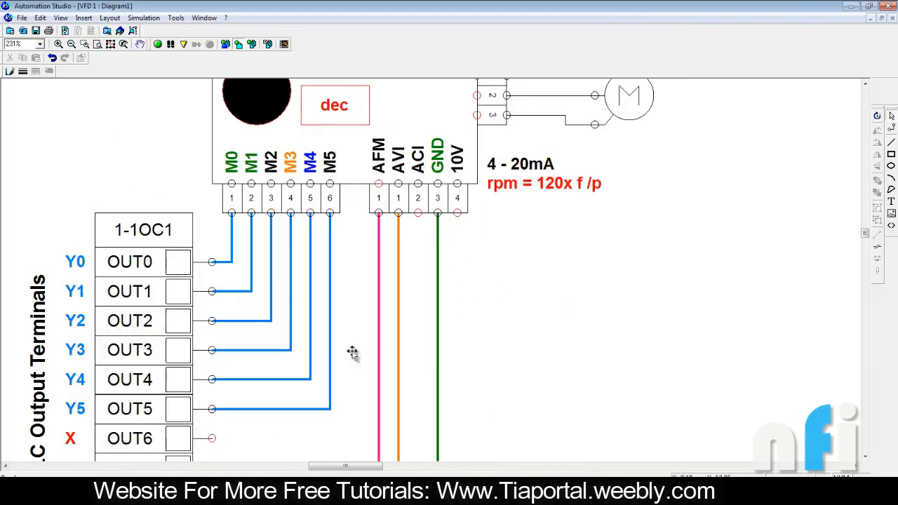
mouse_move(294, 267)
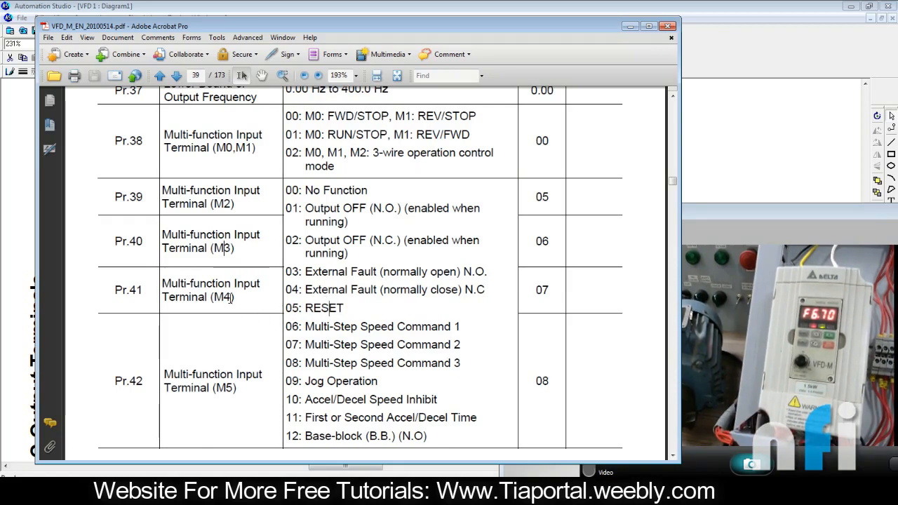
Return to the Pr.39–Pr.42 multi-function input table in the Acrobat manual.
double_click(221, 297)
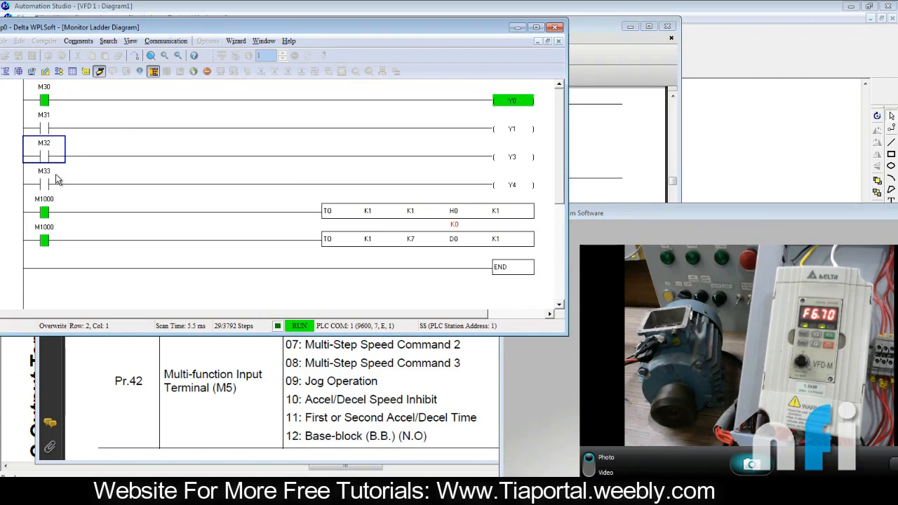
mouse_move(55, 160)
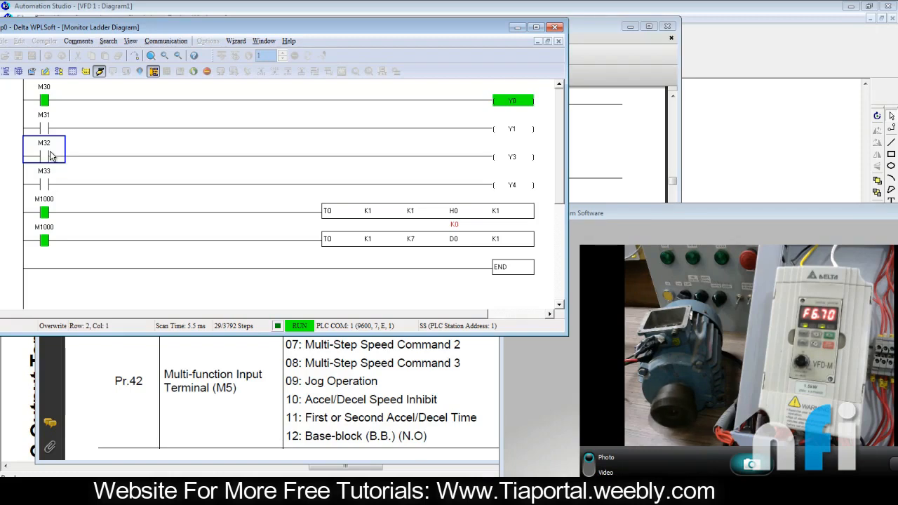
Force contact M32 on with Set On in the monitor ladder diagram.
right_click(44, 147)
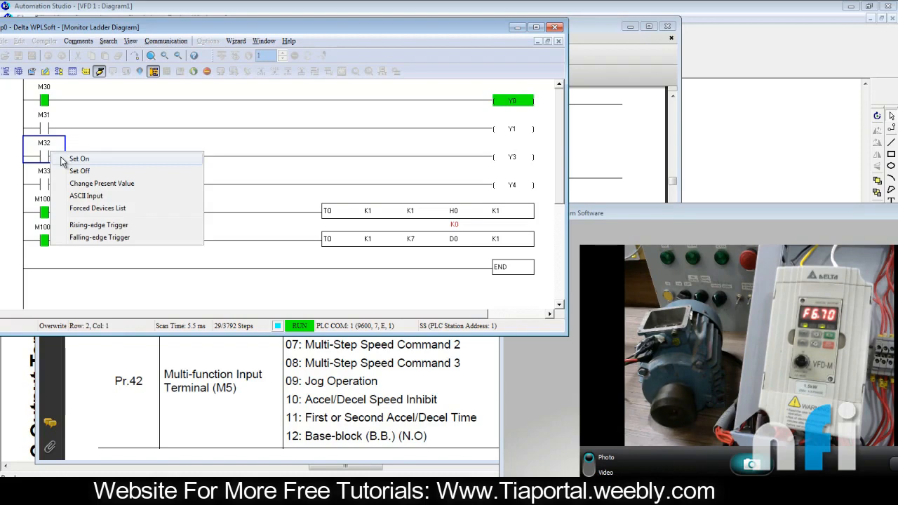
click(79, 159)
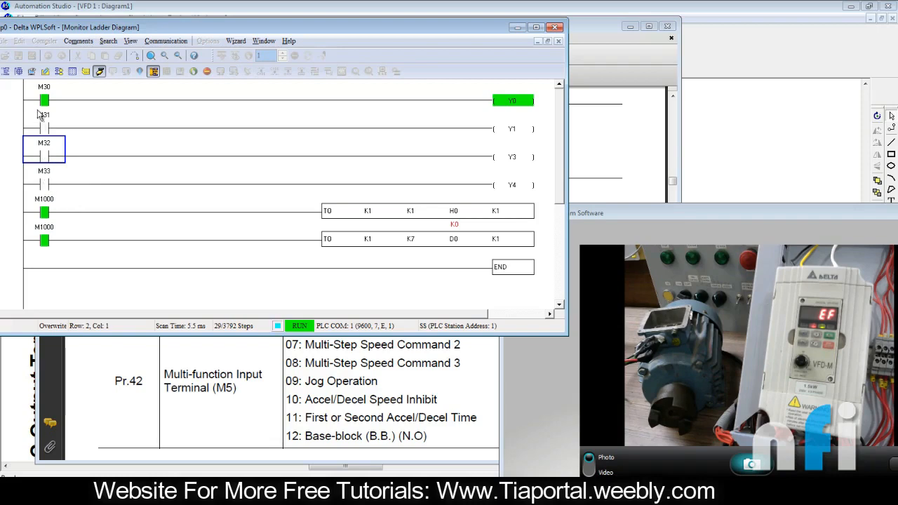
Switch M30 off, use M33 to reset the fault, then force M32 on again.
right_click(44, 100)
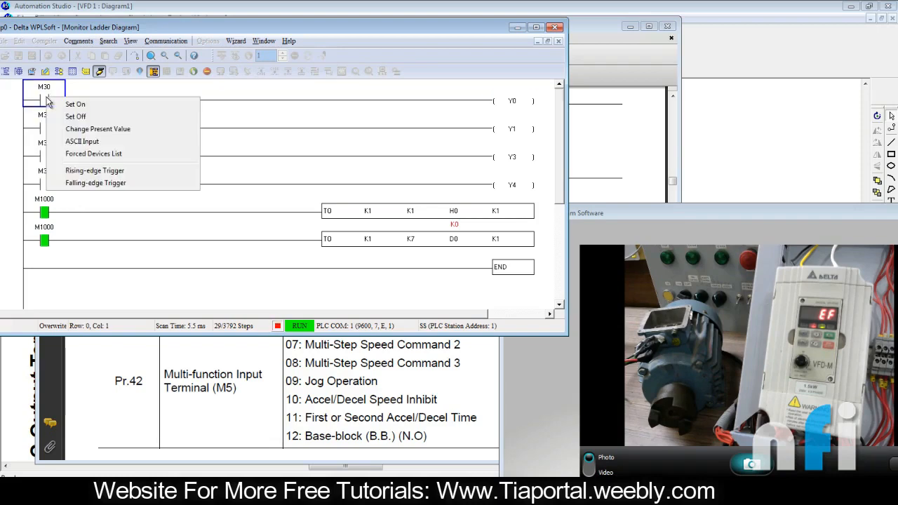
click(75, 104)
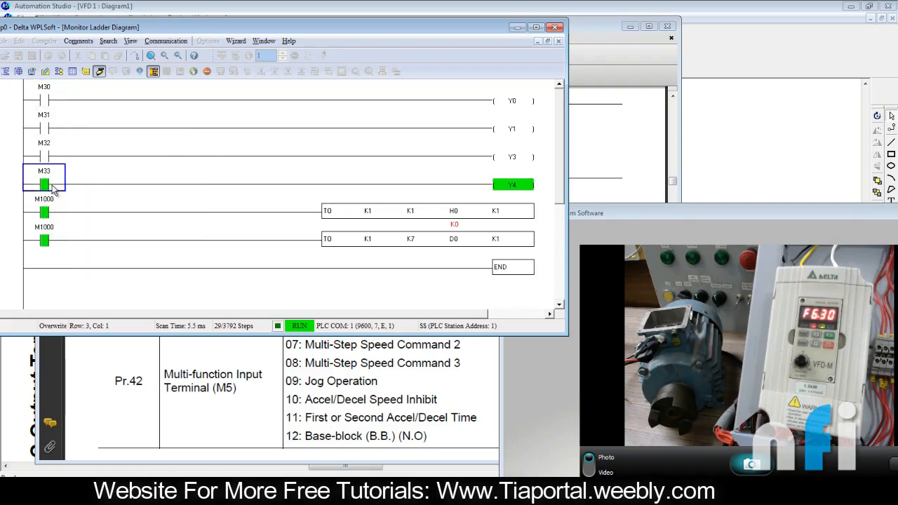
right_click(44, 185)
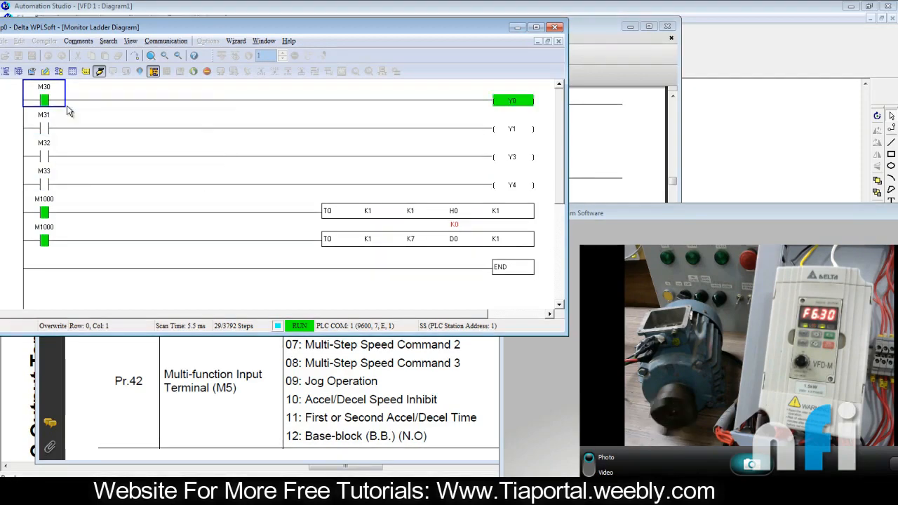
right_click(44, 147)
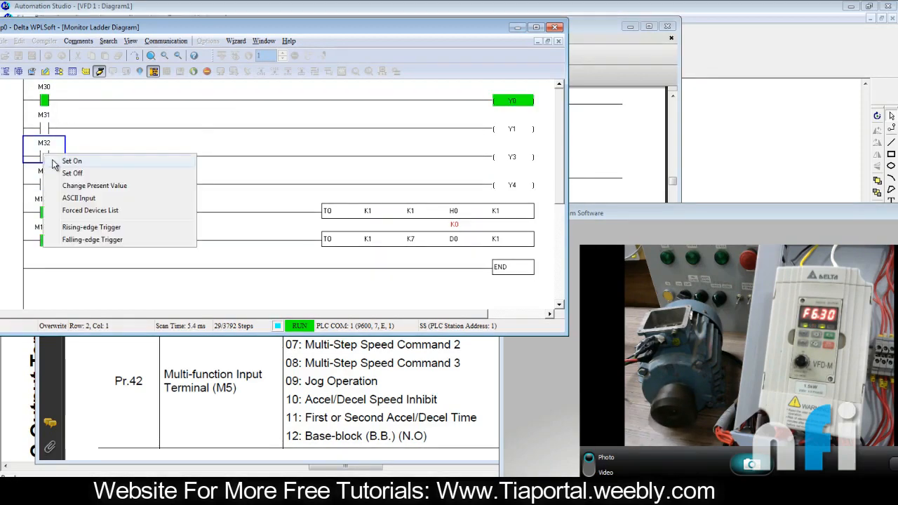
click(72, 161)
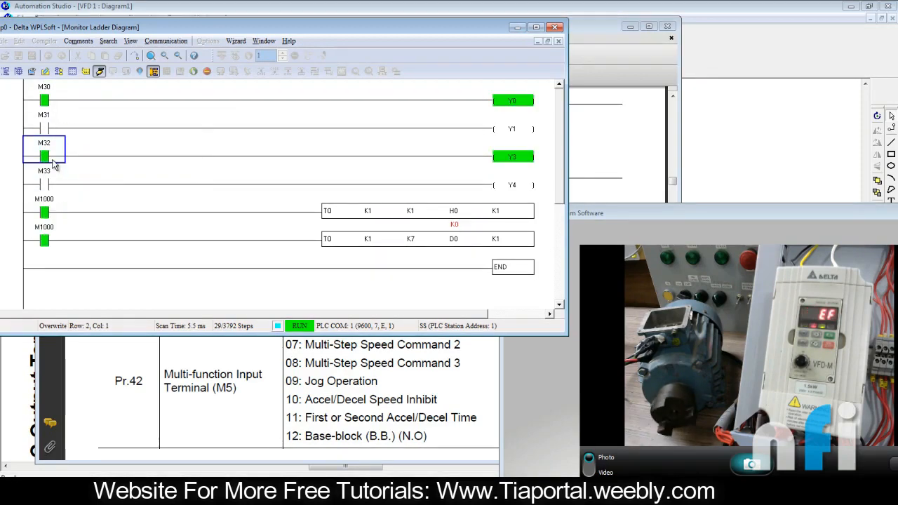